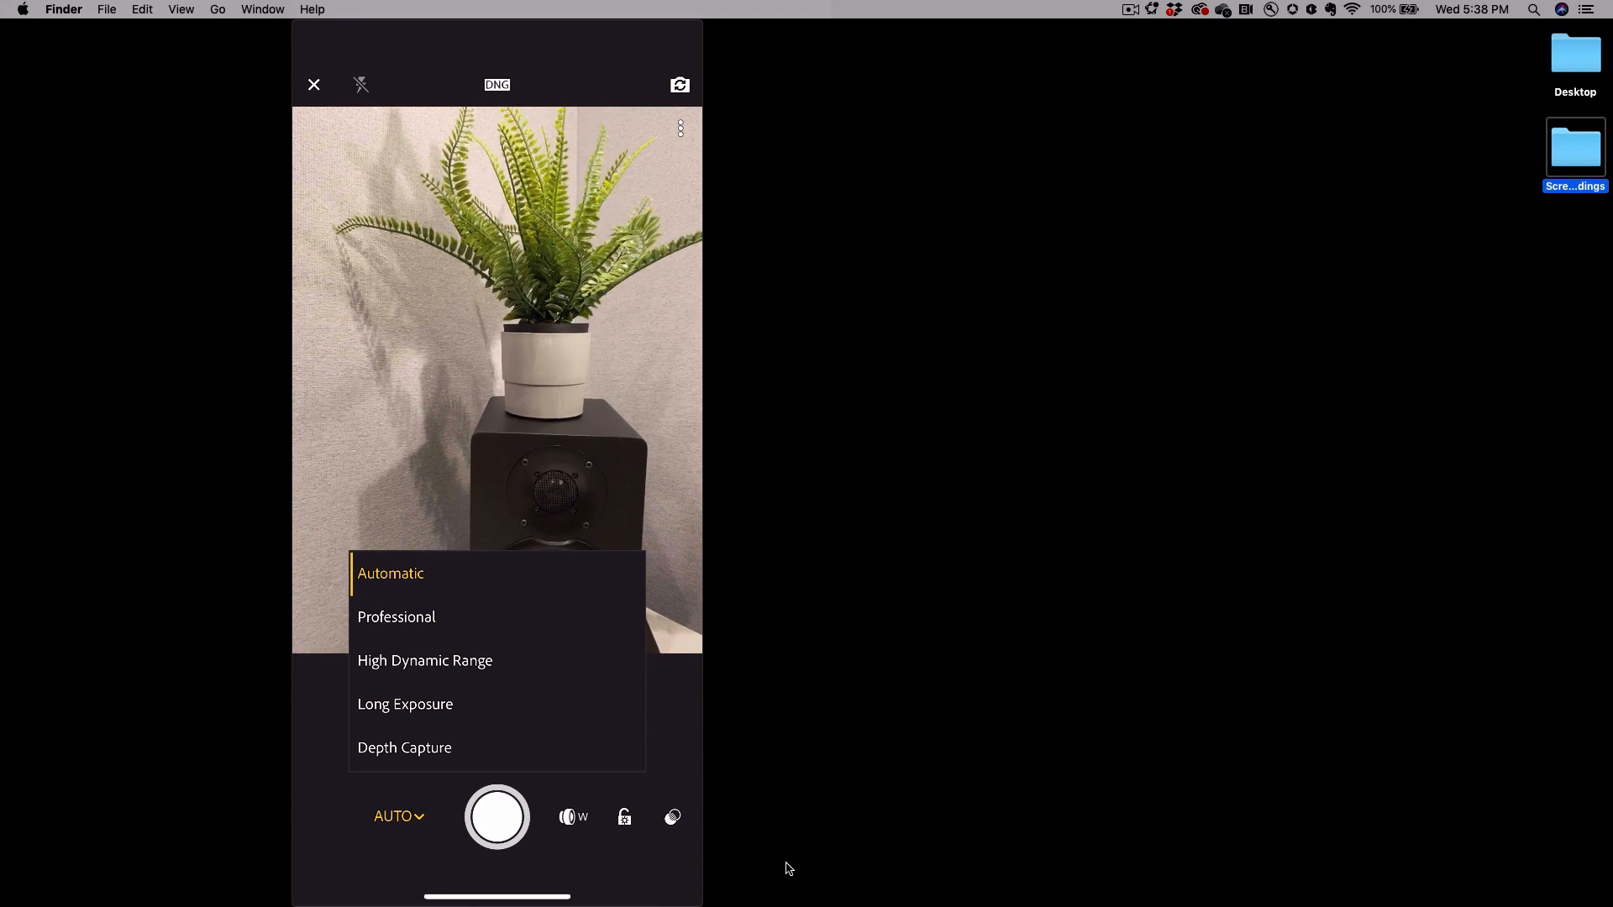
- Put the camera in Long Exposure mode and show its 1-second duration setting
click(405, 703)
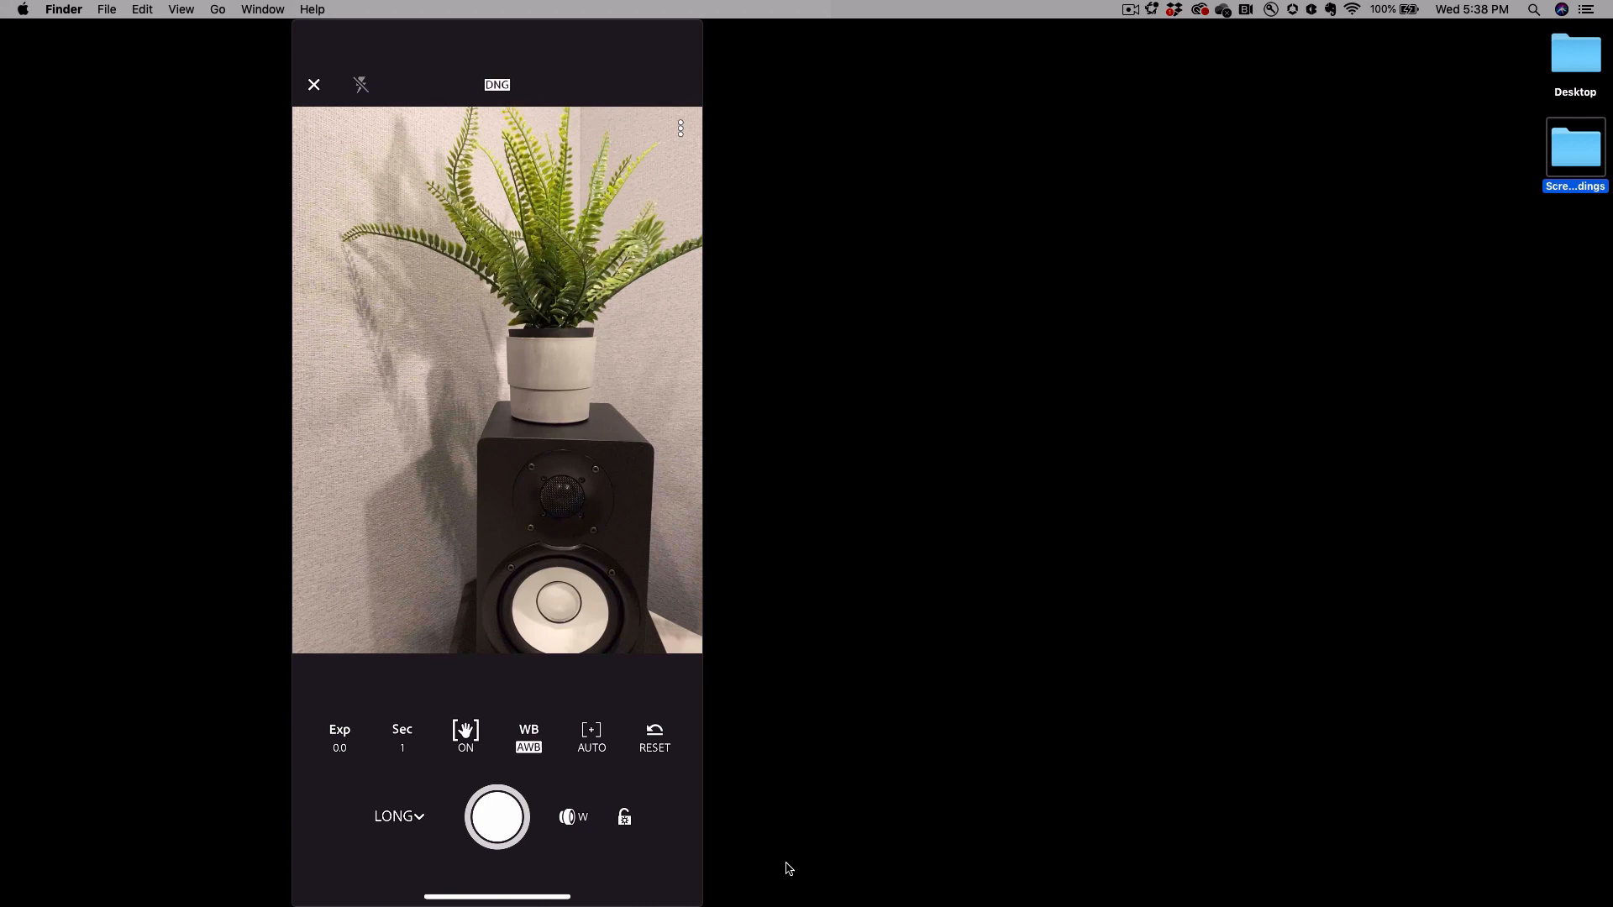
click(402, 736)
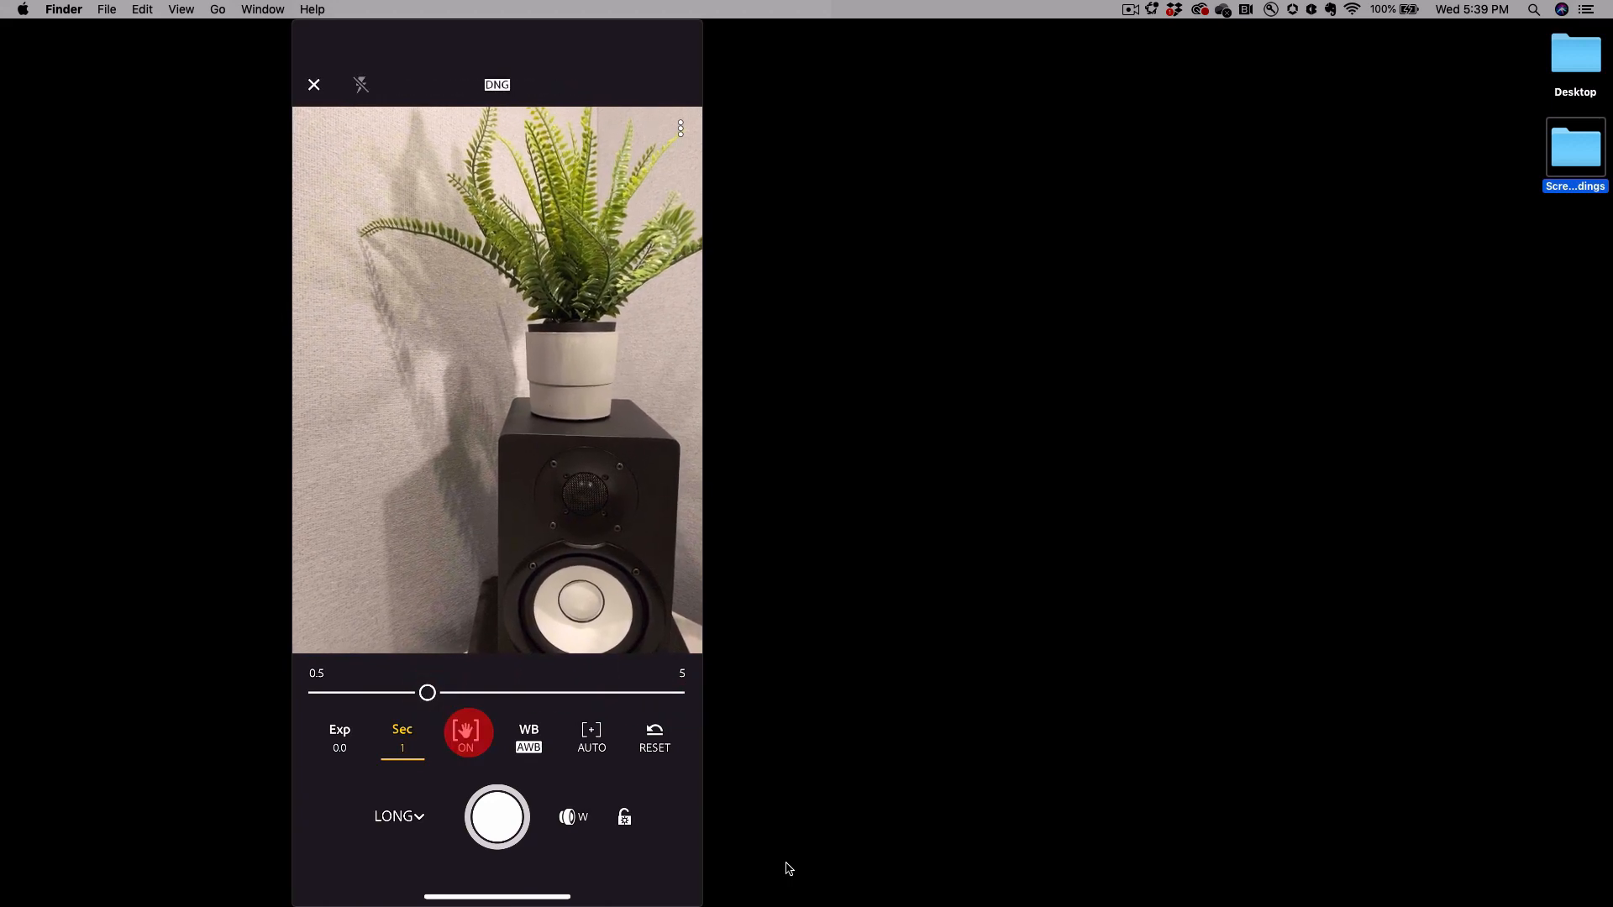
- Leave stabilization on after toggling it, then exit to the albums list with Long Exposures
click(465, 734)
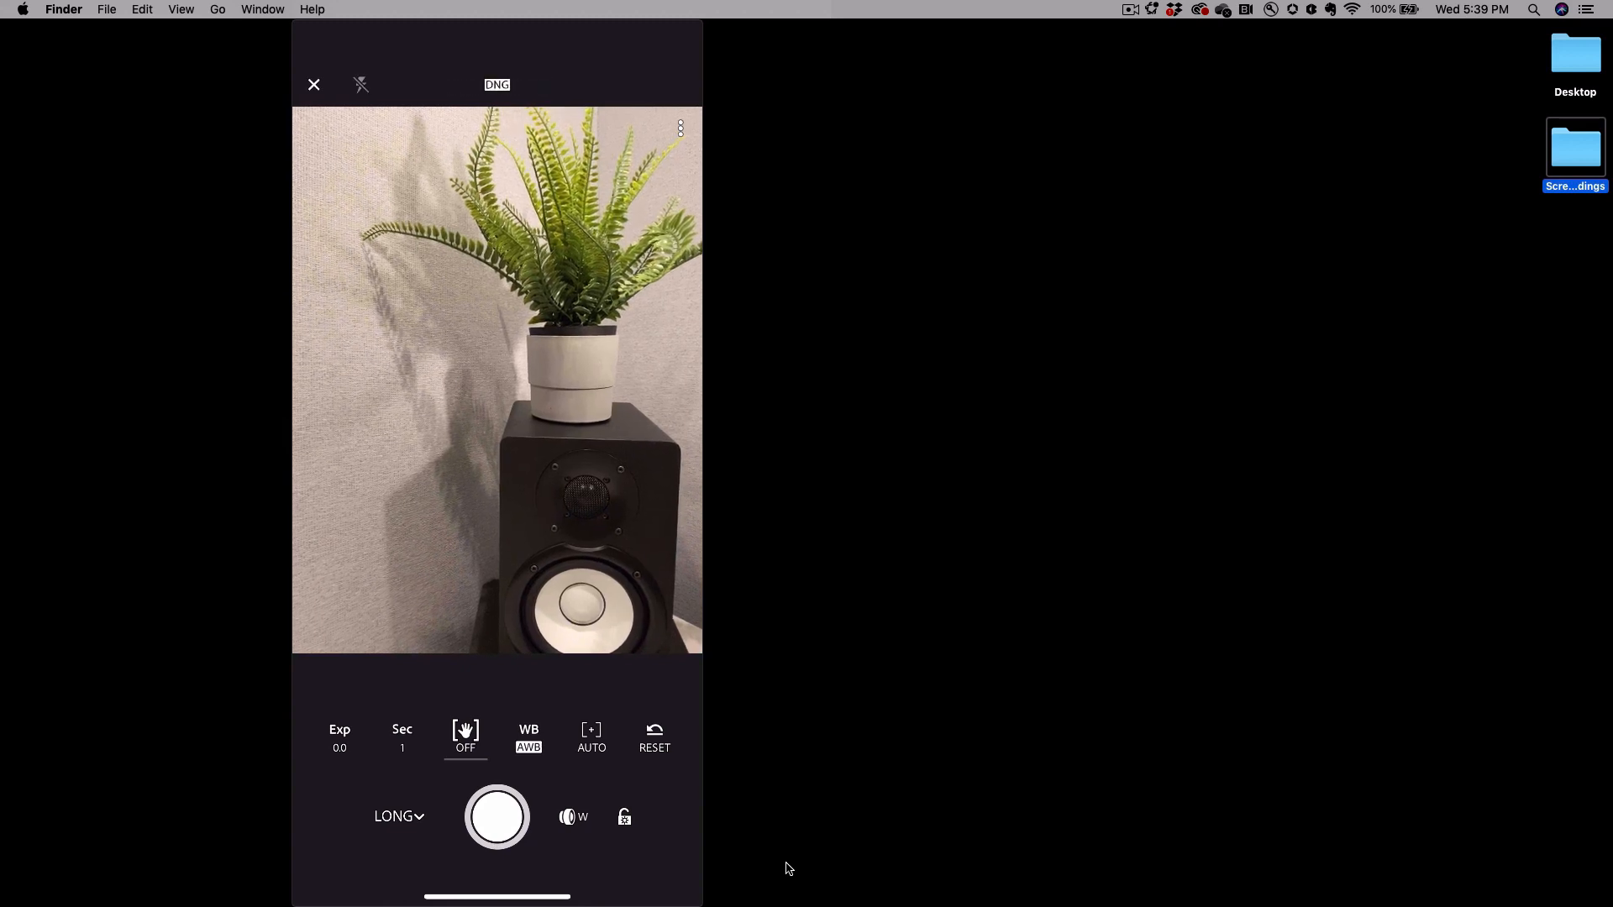
click(464, 736)
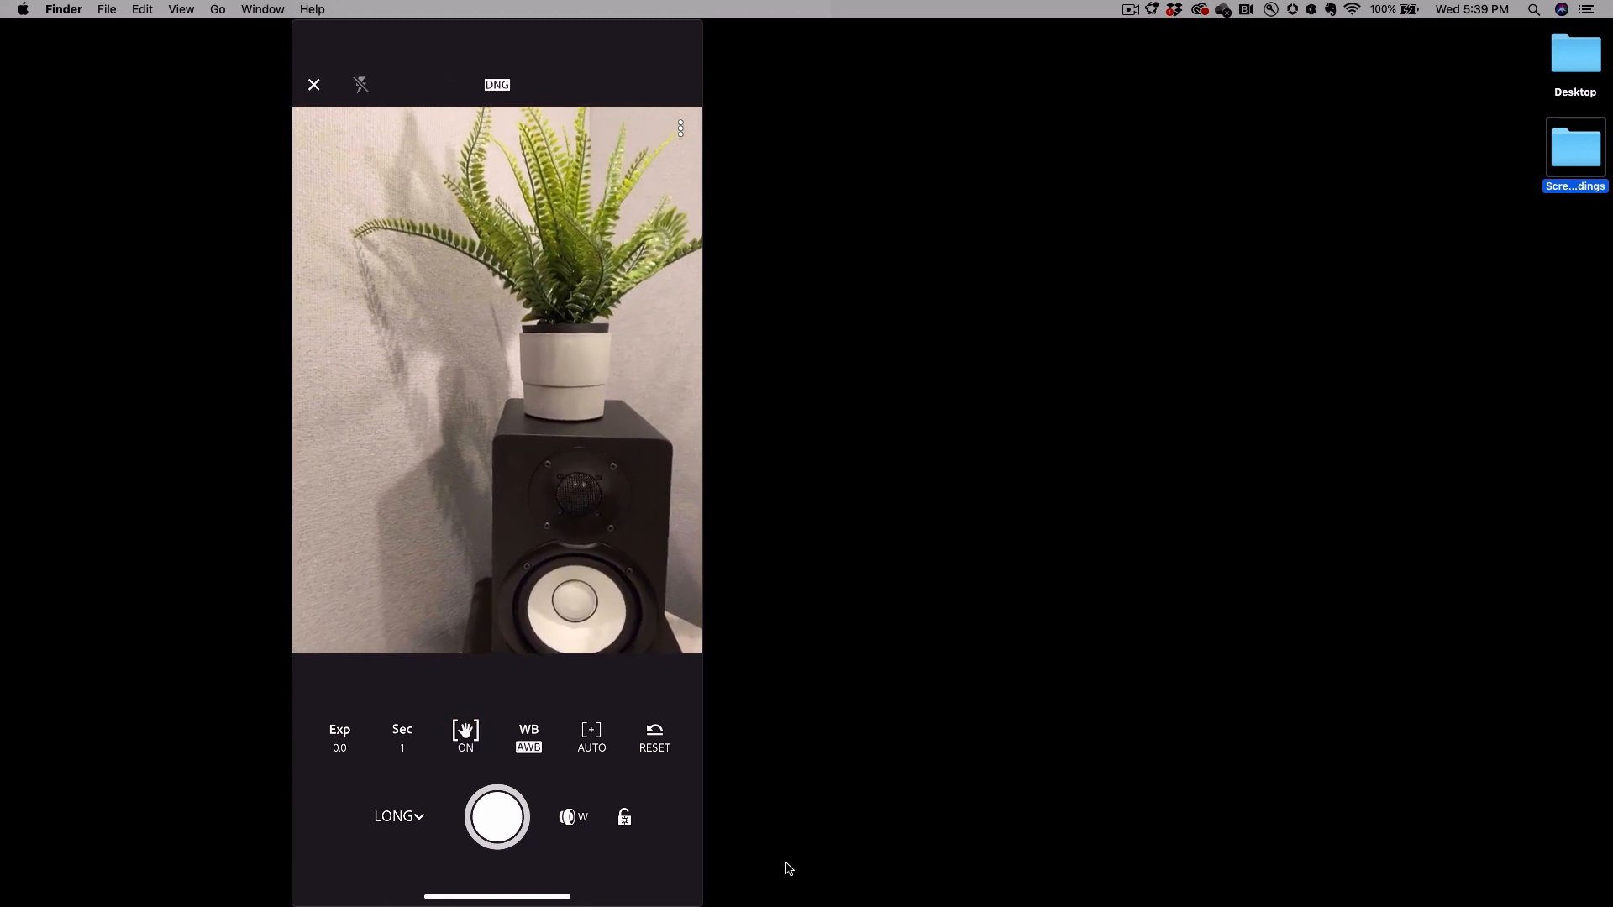
click(314, 84)
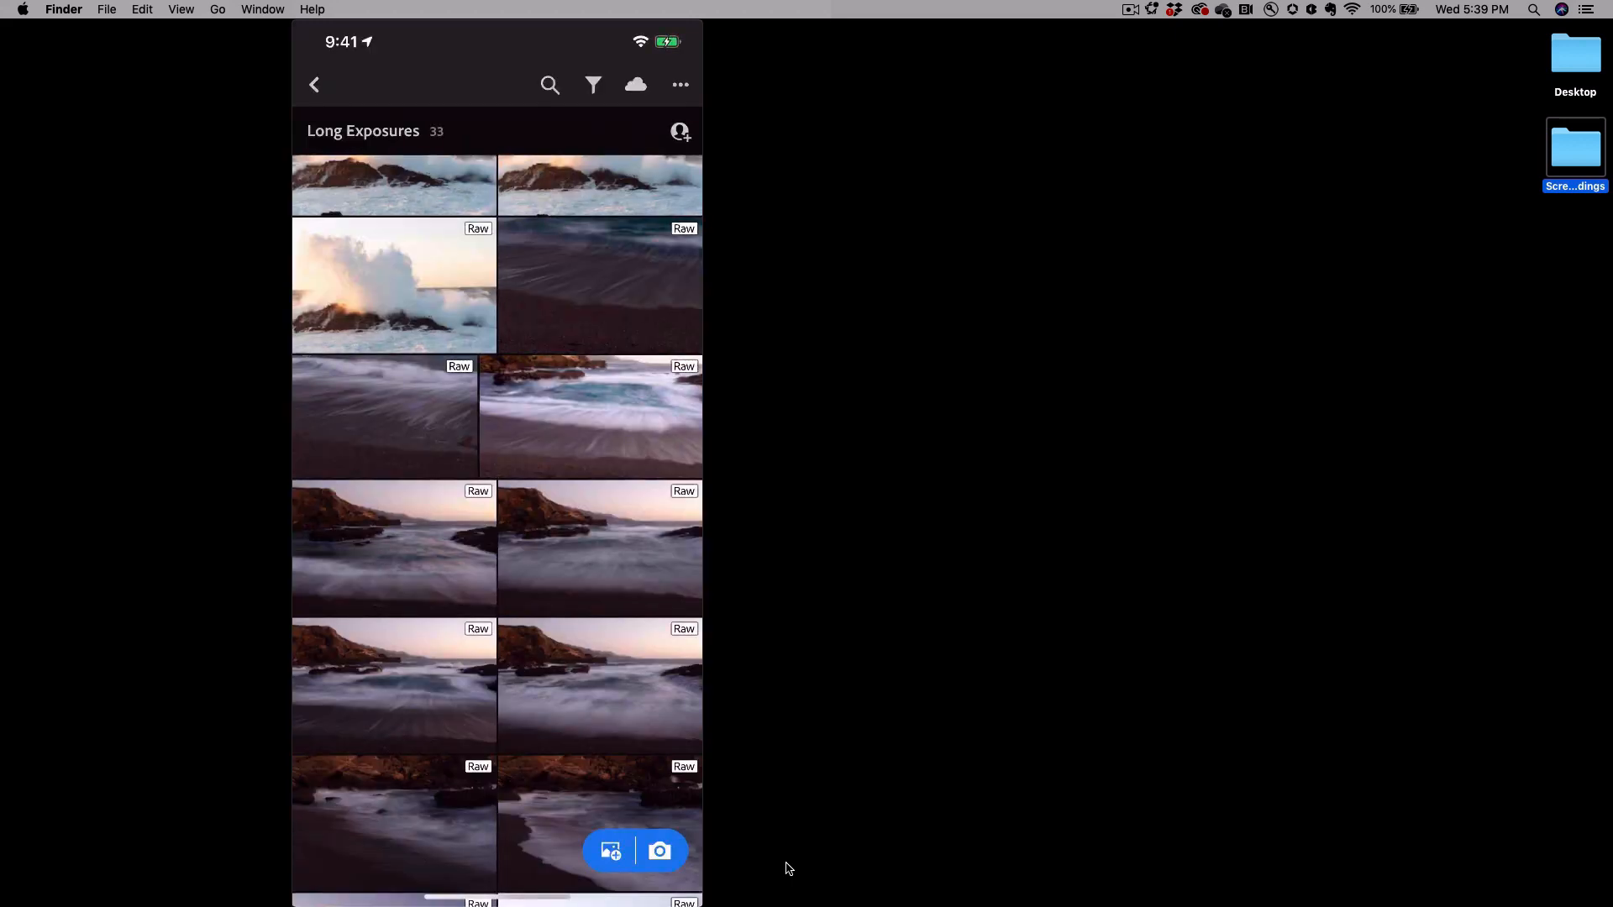
click(314, 84)
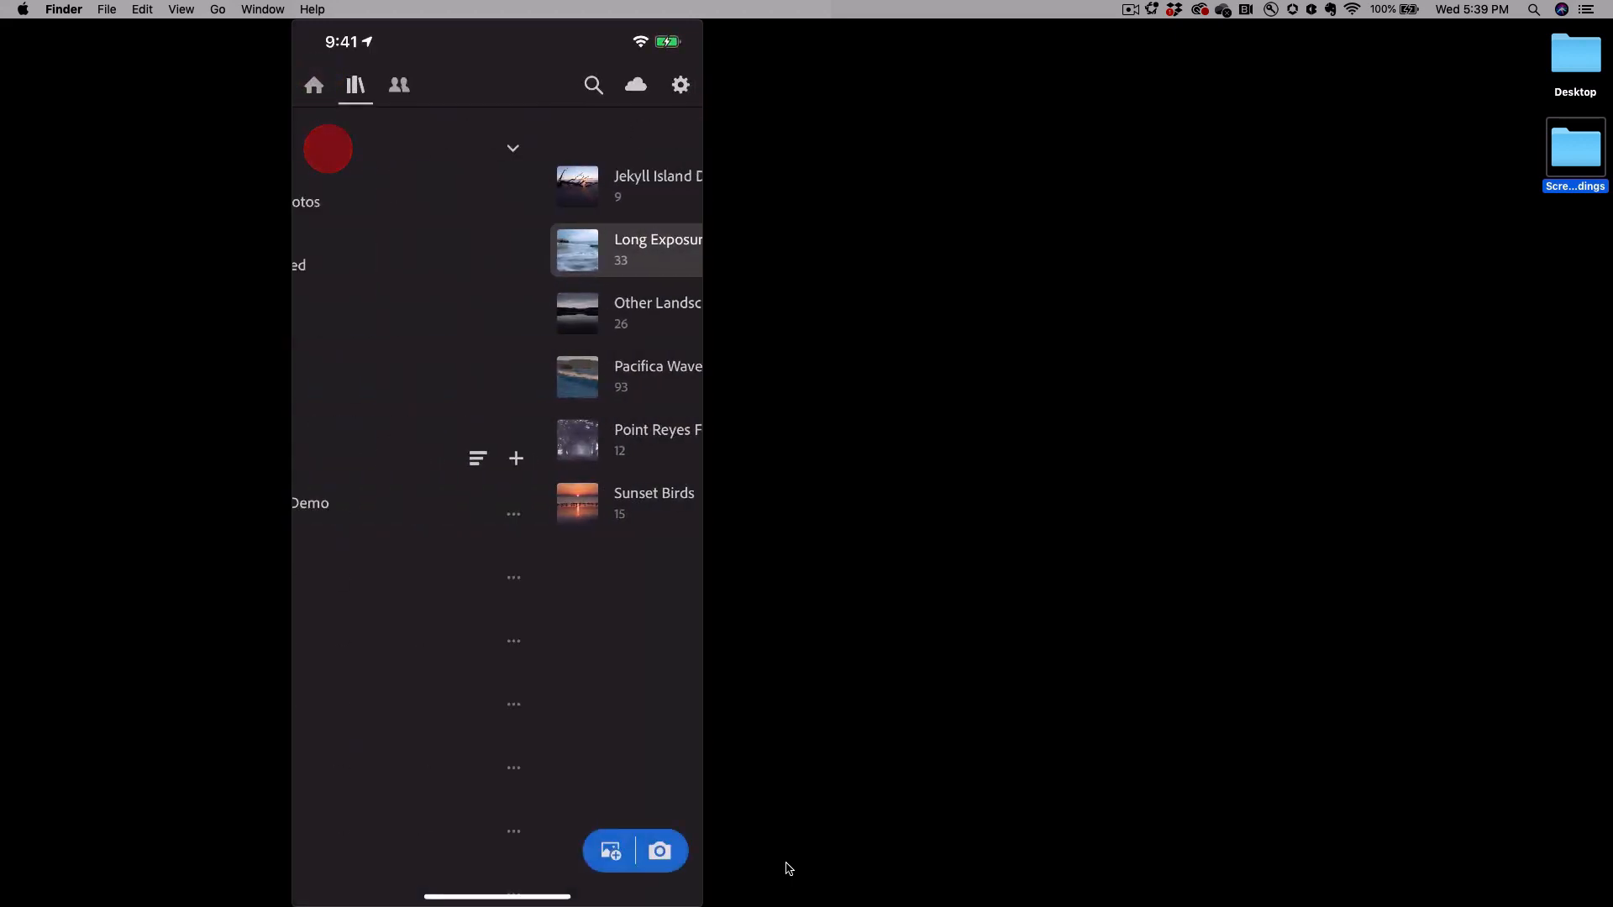